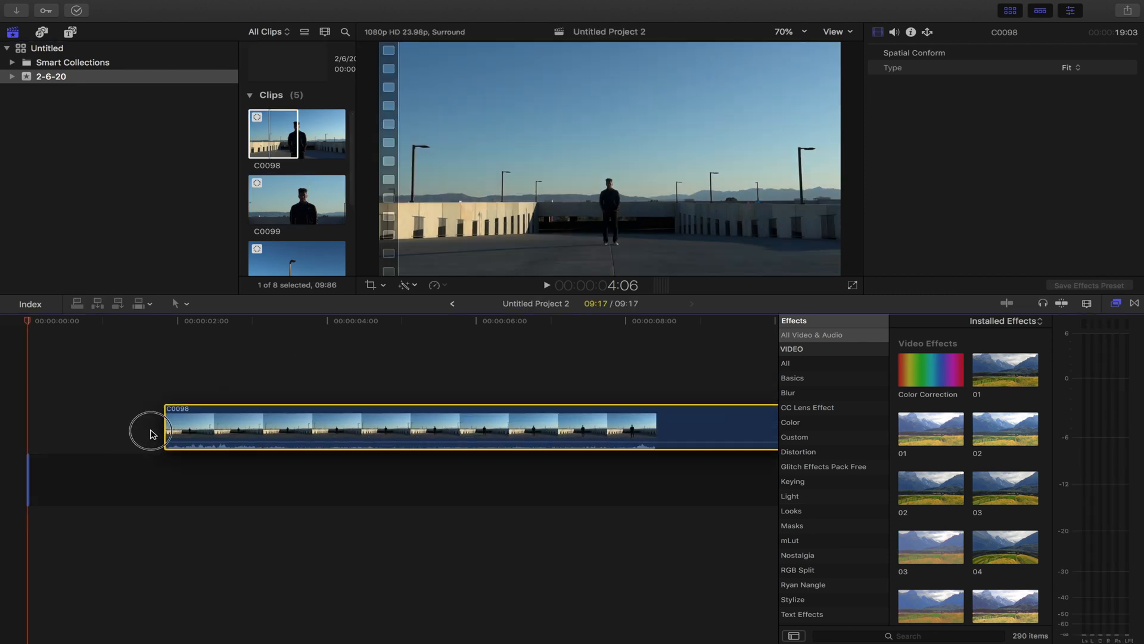
Move clip C0098 to the timeline start and speed it up to 125%.
drag(154, 430, 87, 478)
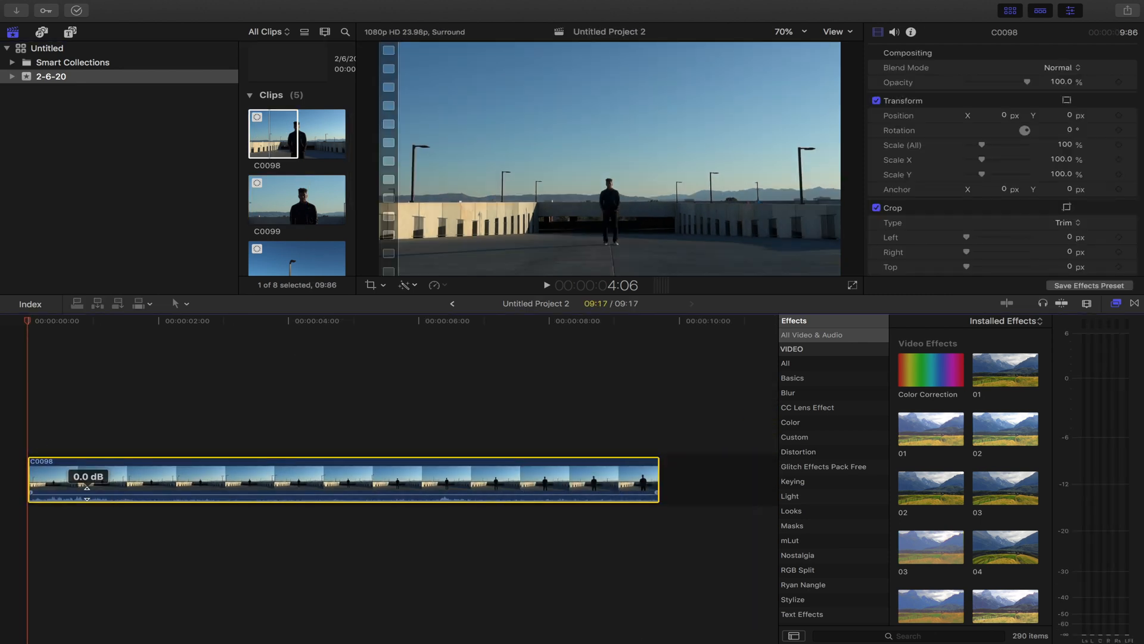
right_click(86, 491)
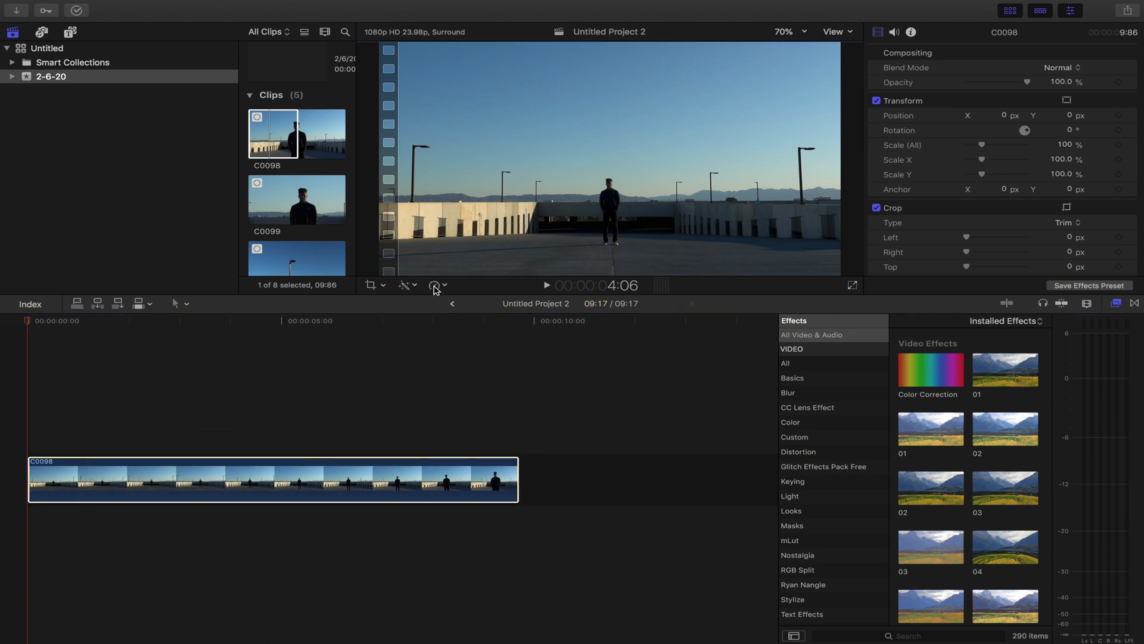
click(435, 284)
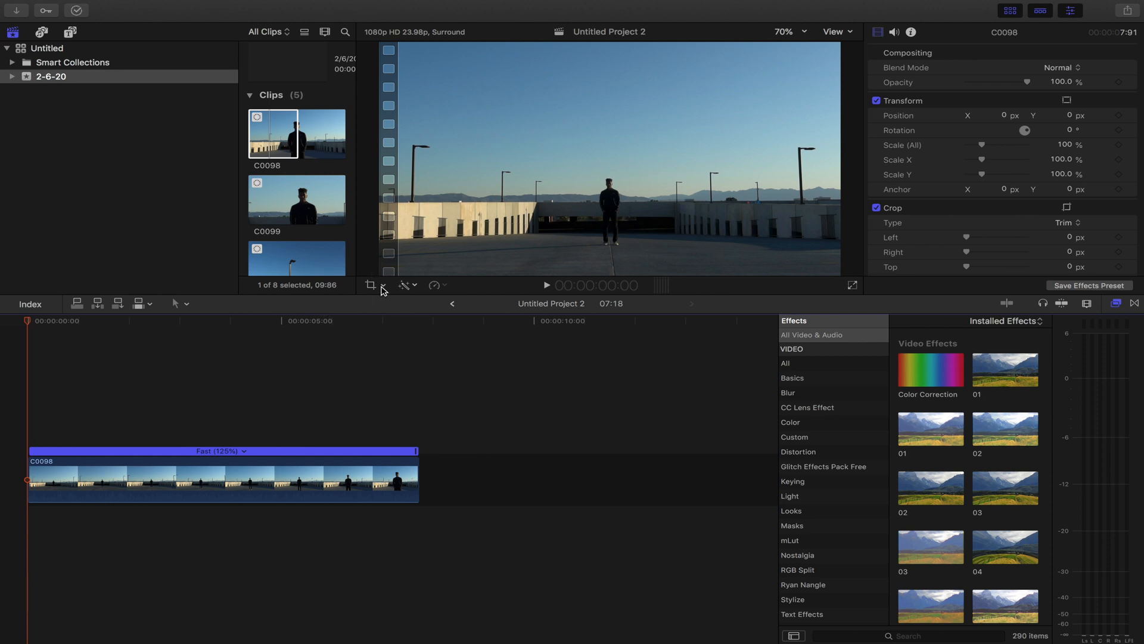
Set the clip's crop mode to Ken Burns in the viewer.
click(382, 285)
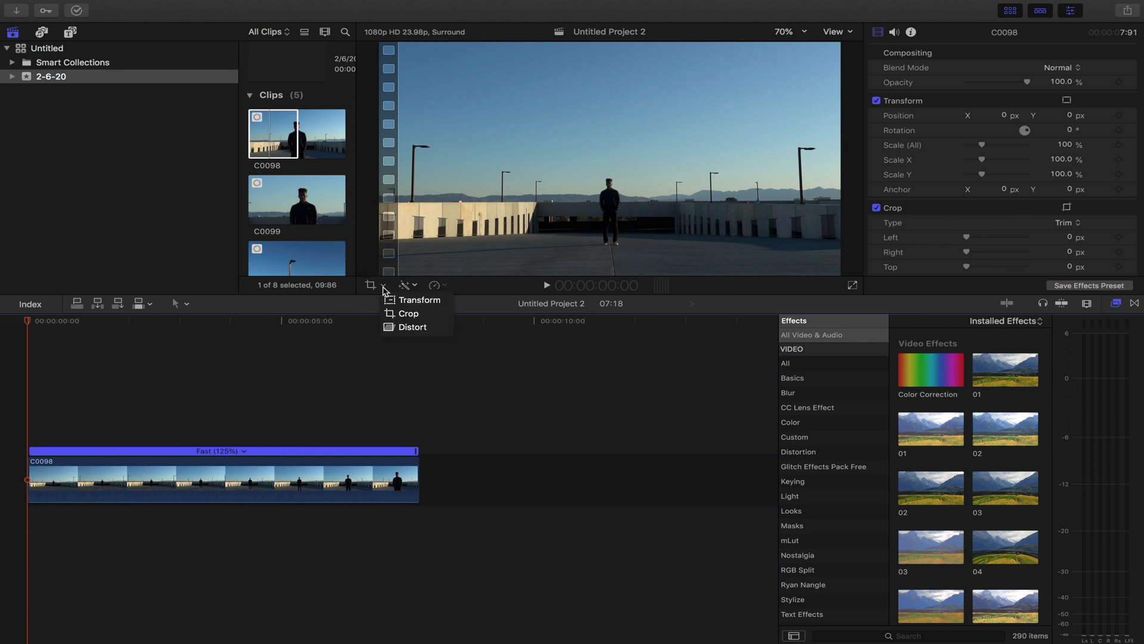
mouse_move(410, 314)
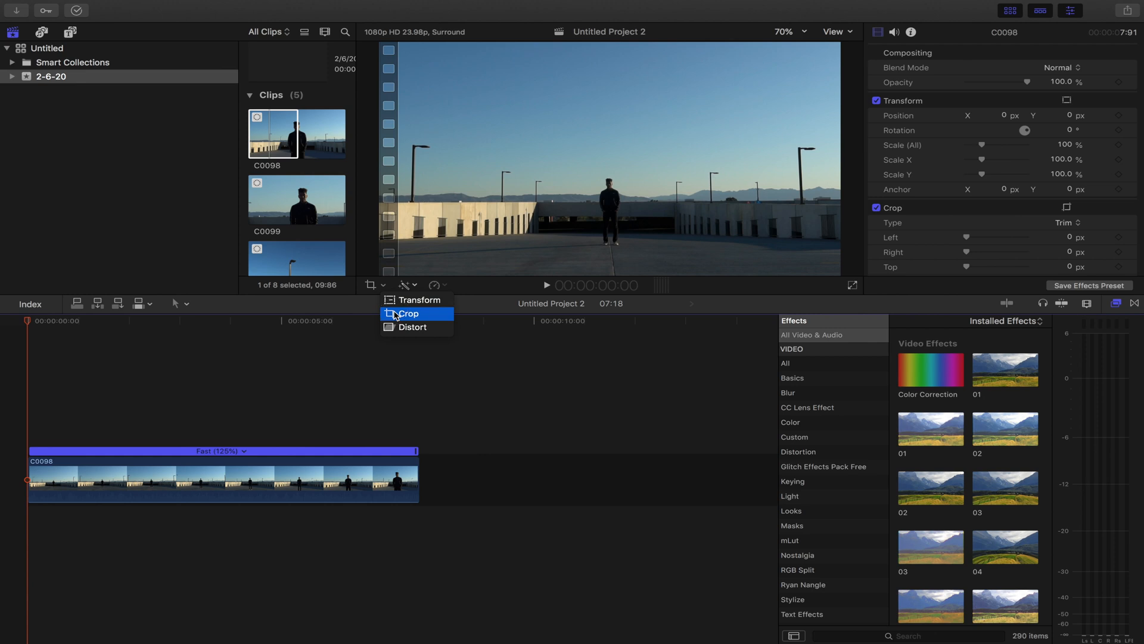
click(409, 313)
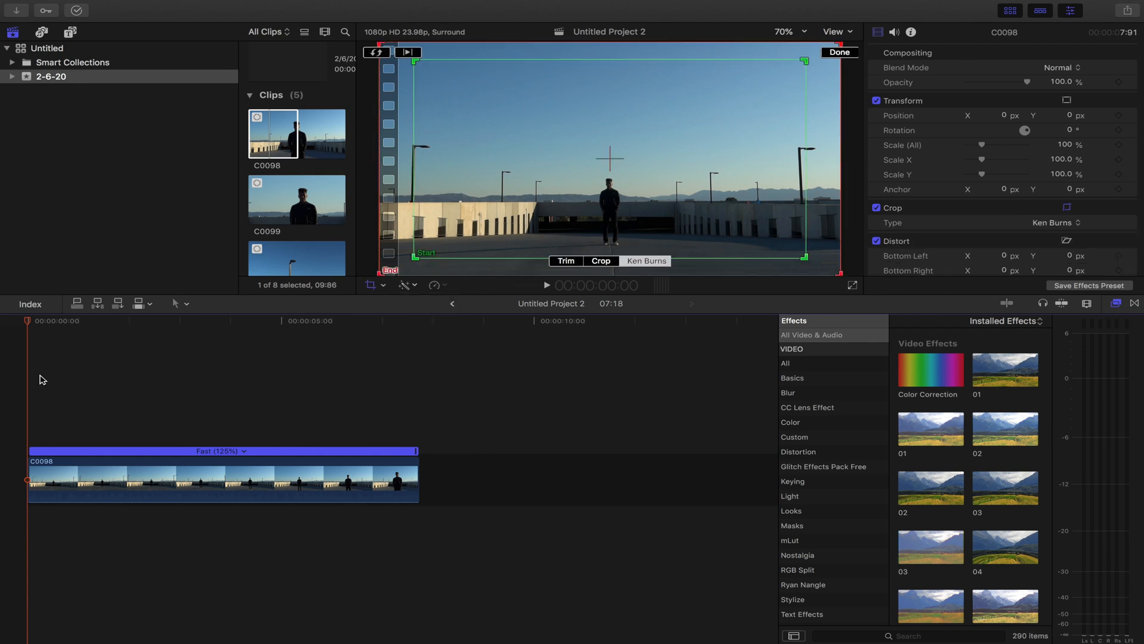
click(43, 327)
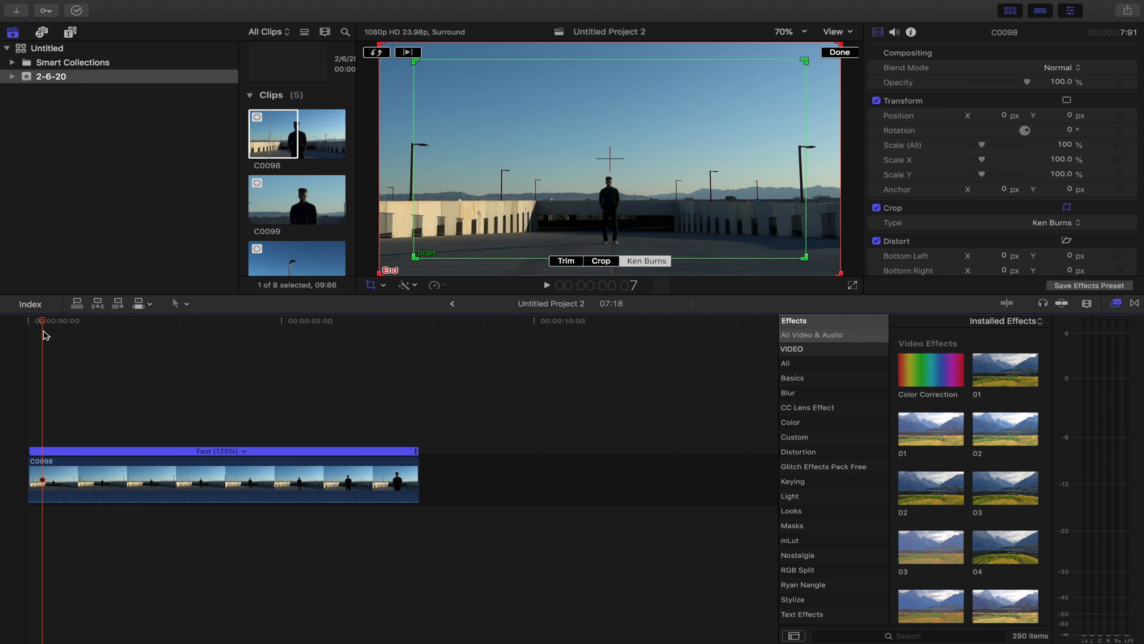
click(54, 330)
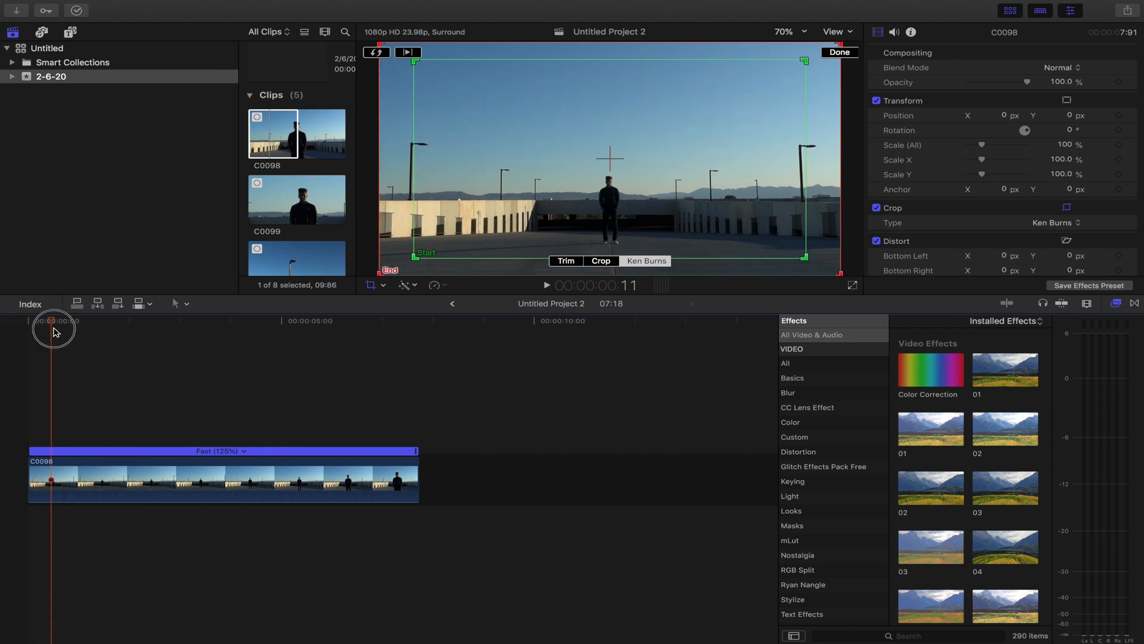
click(233, 329)
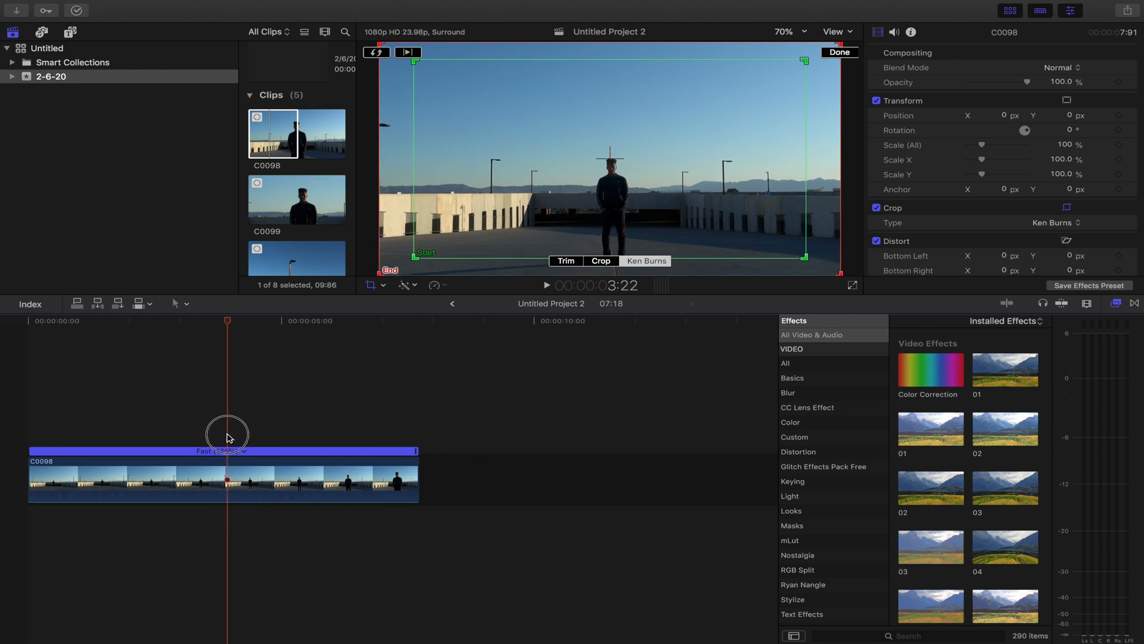
drag(226, 436, 93, 436)
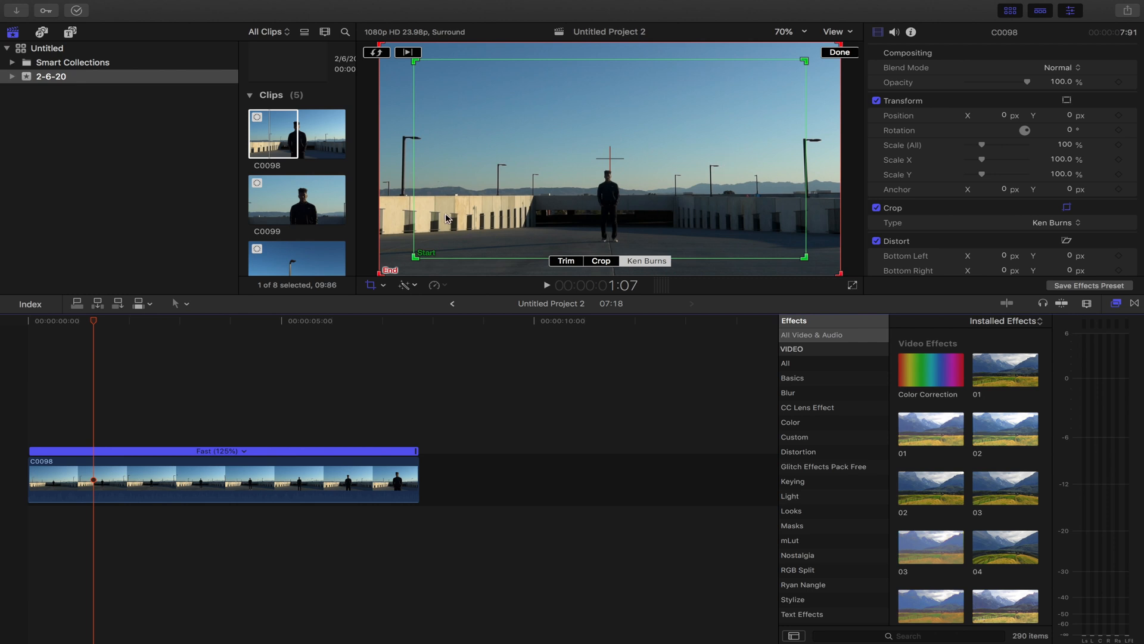
mouse_move(397, 212)
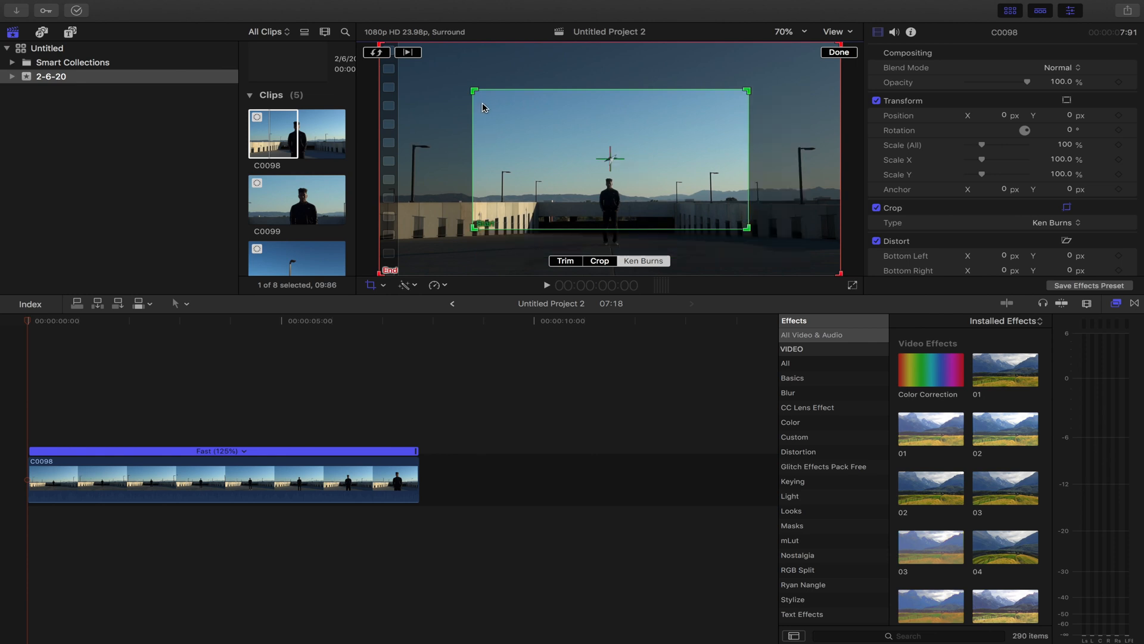
mouse_move(470, 91)
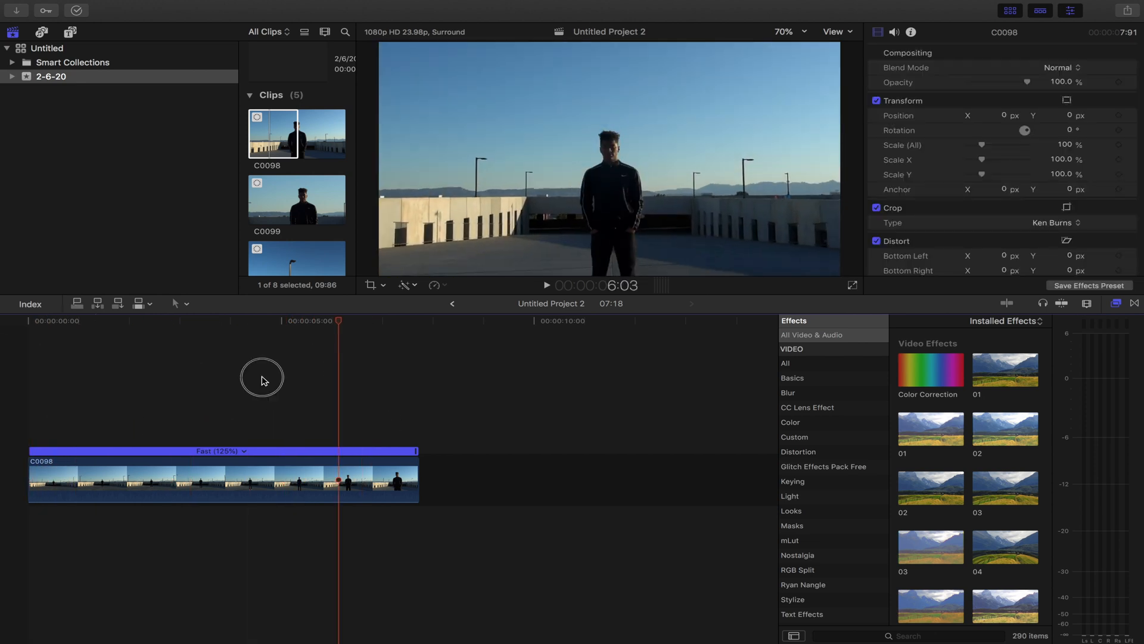
Confirm the Ken Burns framing from the man to the full frame with Done.
click(325, 482)
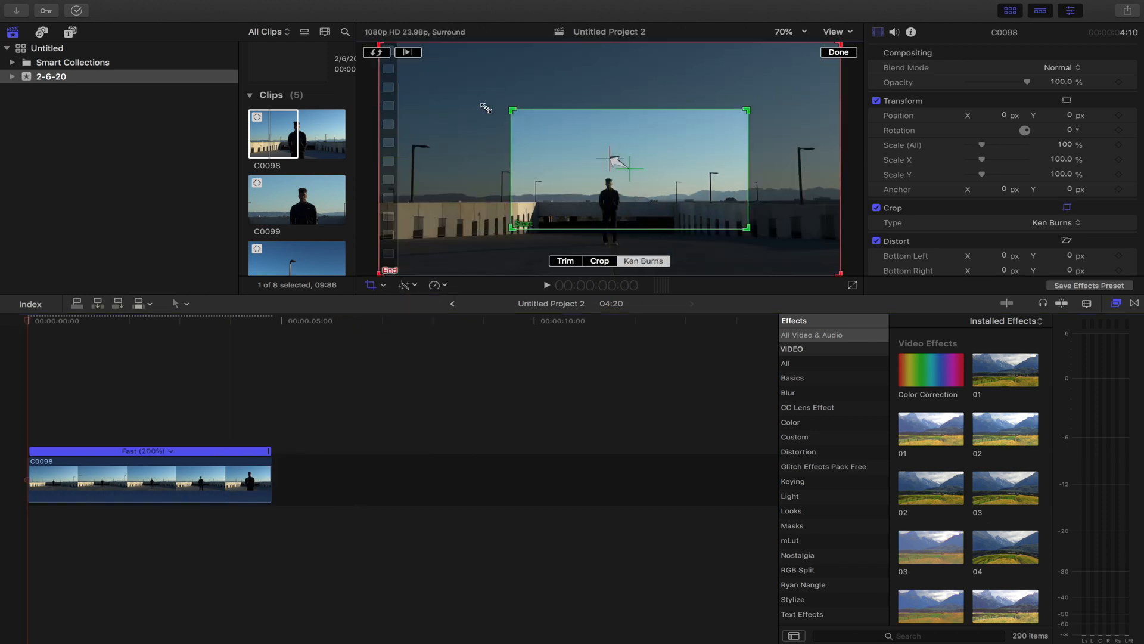
Tighten the Ken Burns start rectangle to about 201% on the man and review the framing.
drag(748, 227, 737, 222)
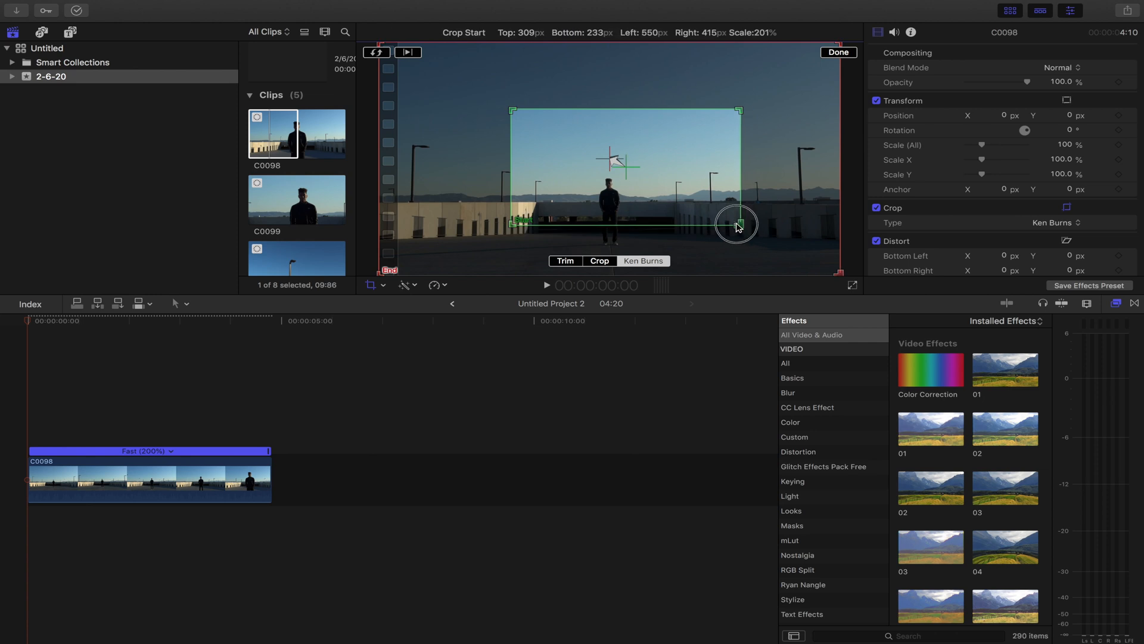
drag(736, 224, 705, 224)
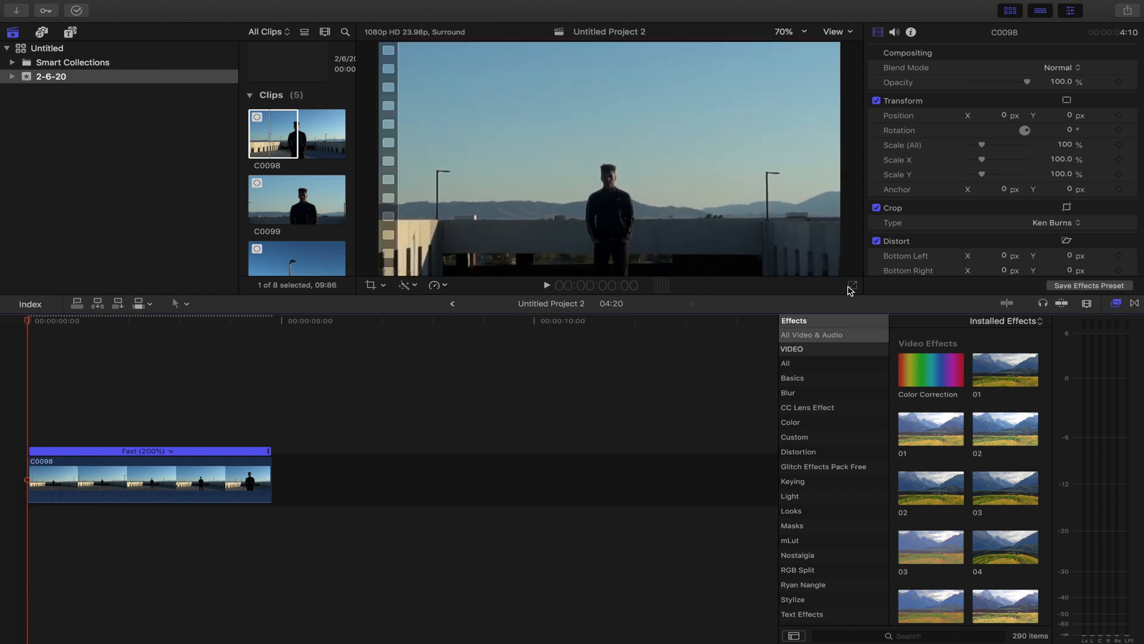
click(372, 285)
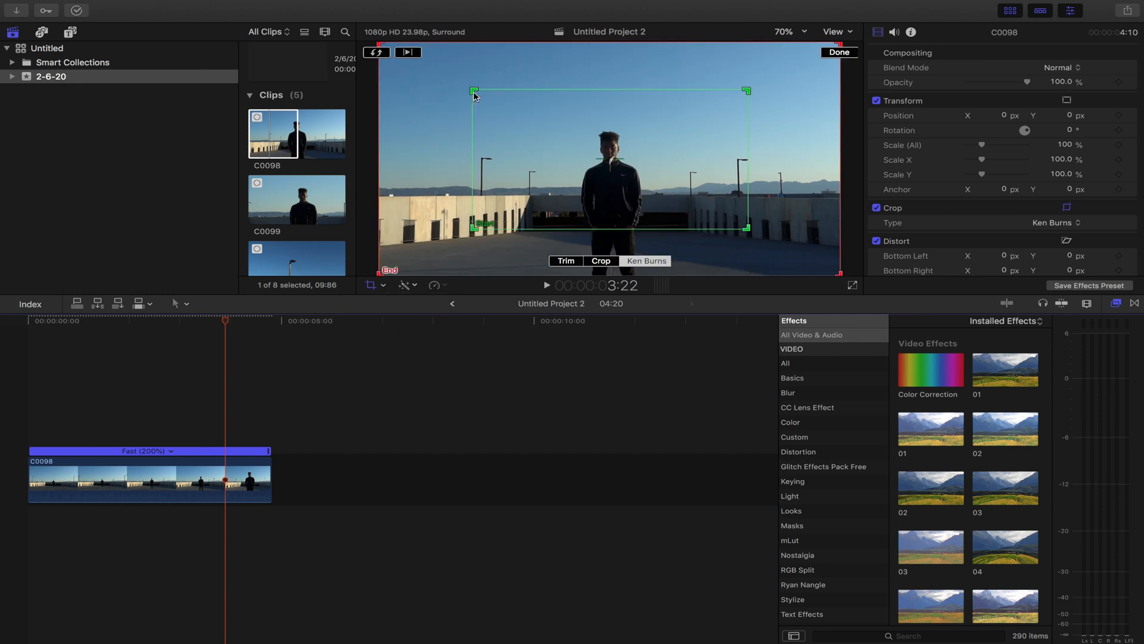